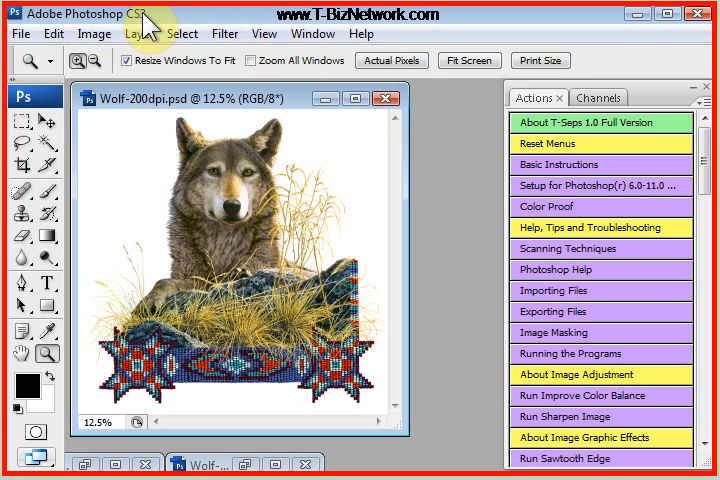
mouse_move(150, 30)
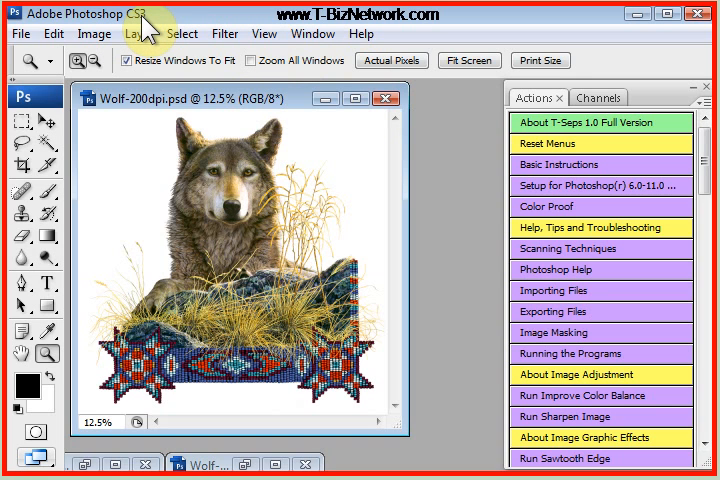
mouse_move(444, 252)
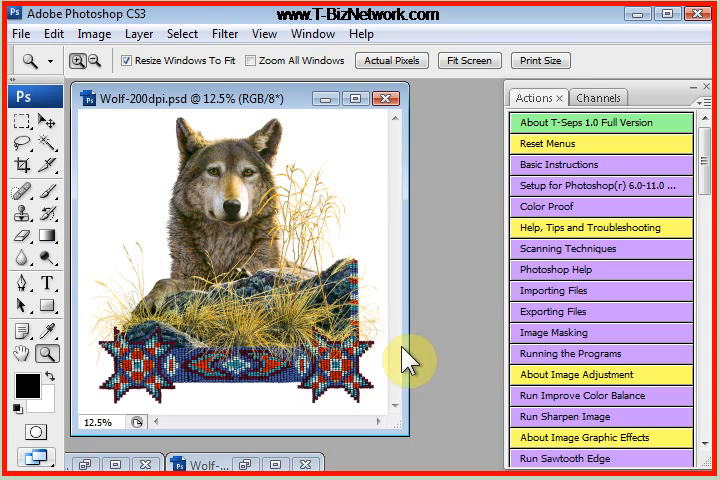
mouse_move(448, 312)
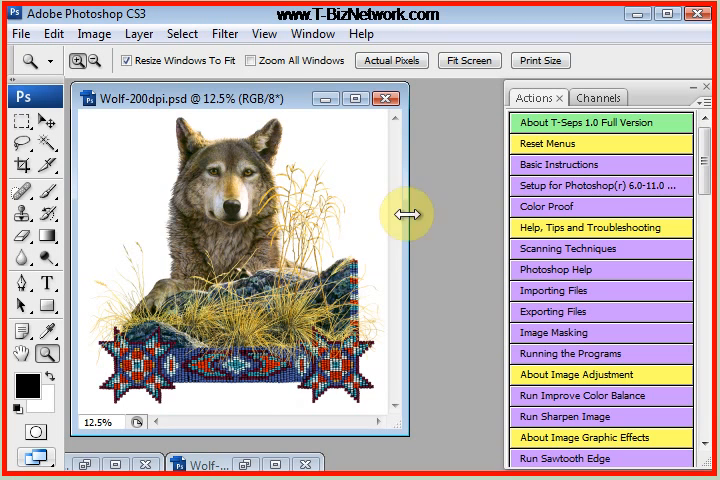
mouse_move(452, 316)
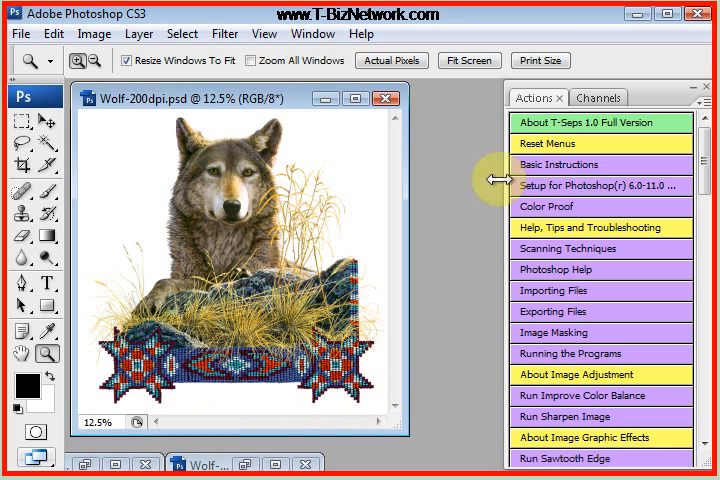
mouse_move(256, 152)
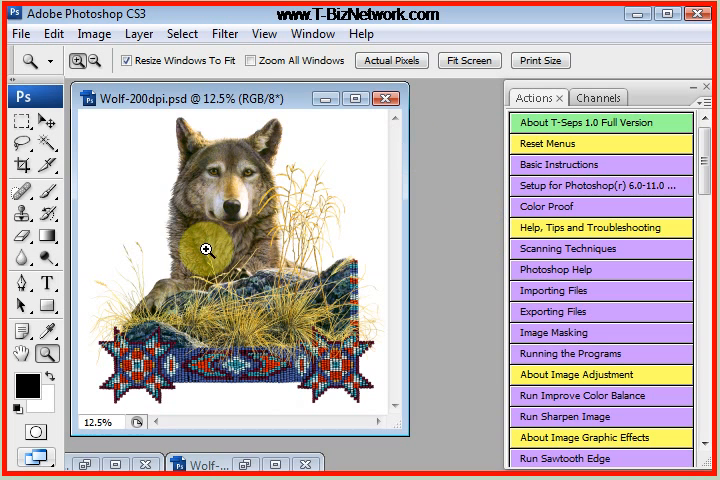
mouse_move(198, 270)
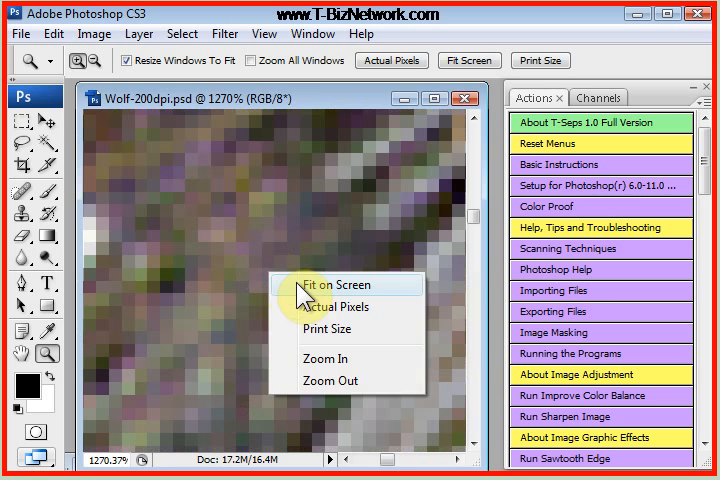
- Fit the whole Wolf-200dpi artwork on screen after the pixel close-up
click(328, 284)
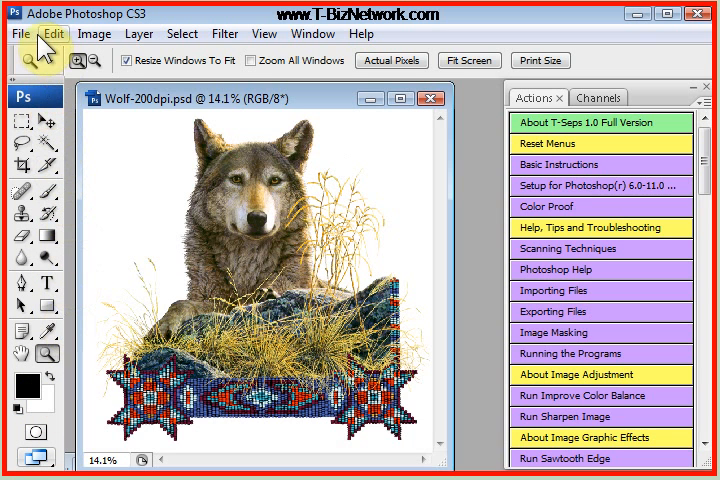
click(54, 36)
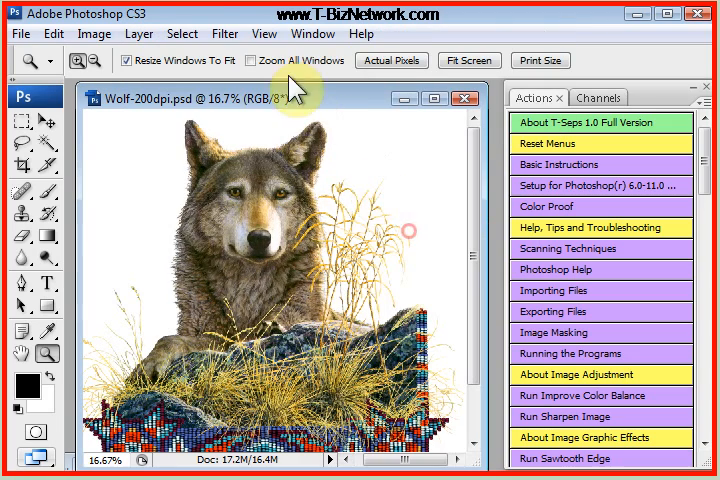
click(184, 32)
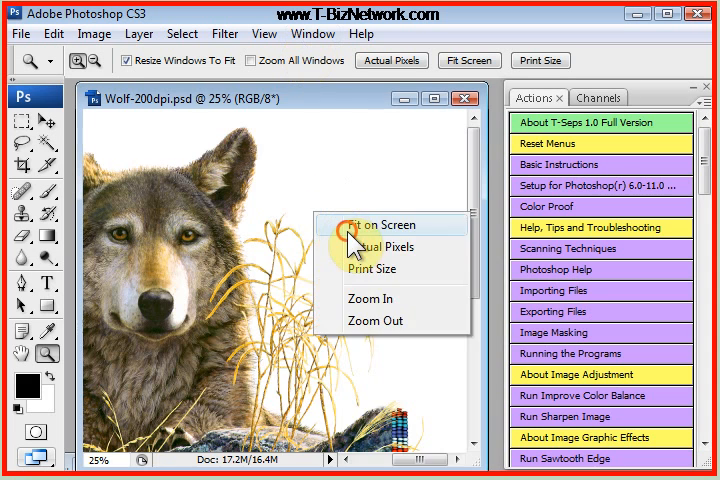
click(368, 224)
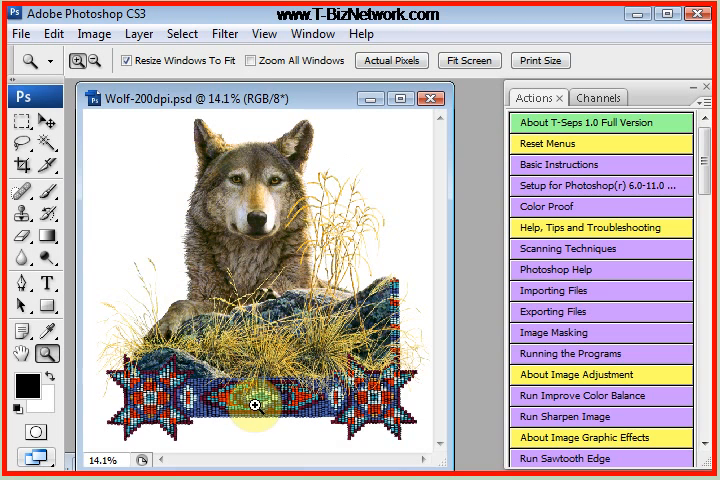
mouse_move(344, 180)
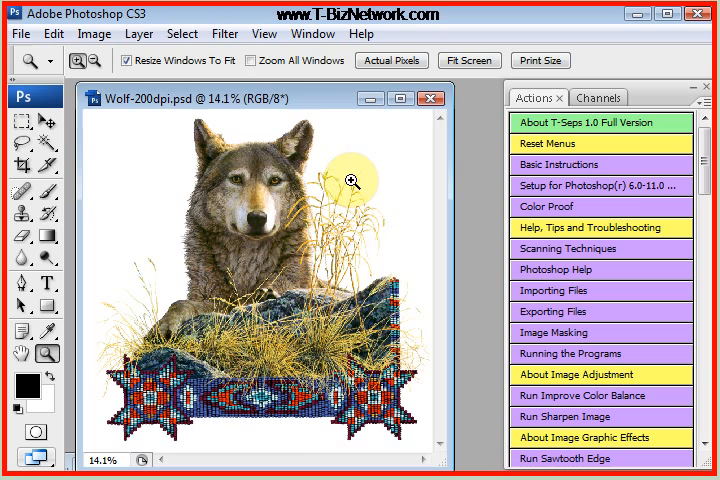
mouse_move(156, 196)
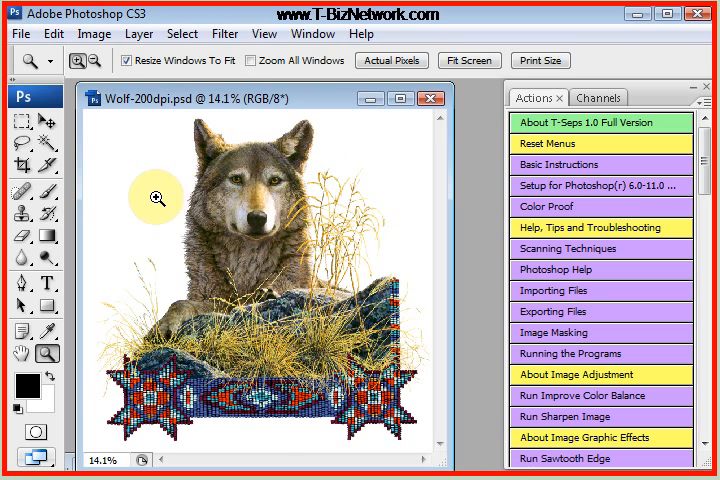
mouse_move(204, 232)
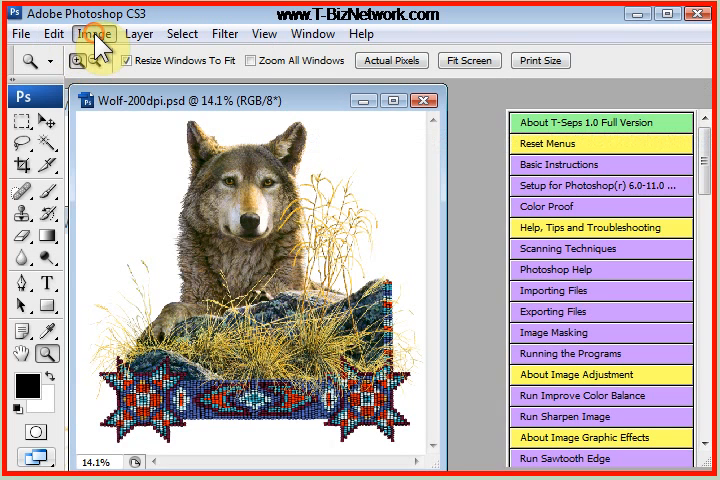
- Review the wolf image's print dimensions and its 200 pixels/inch resolution in Image Size
click(92, 32)
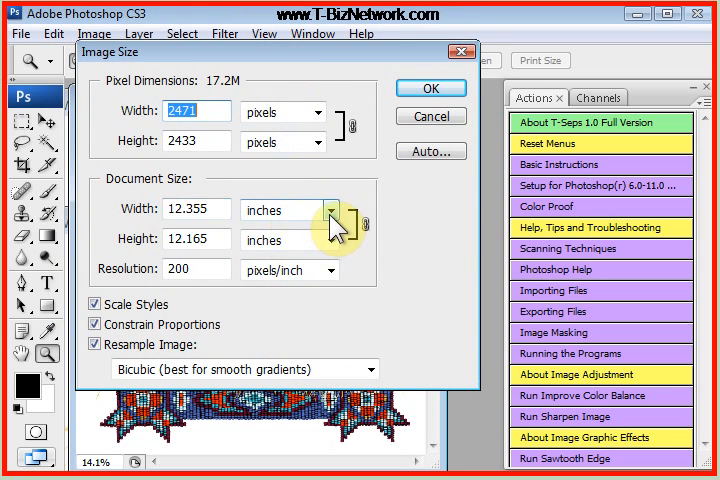
click(326, 210)
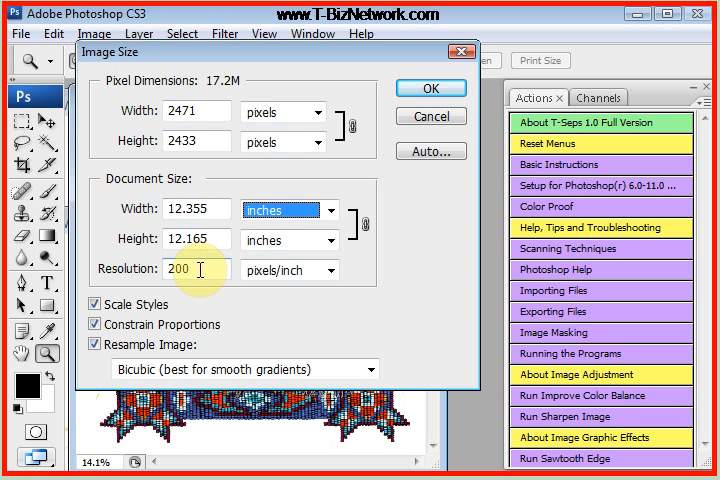
mouse_move(200, 270)
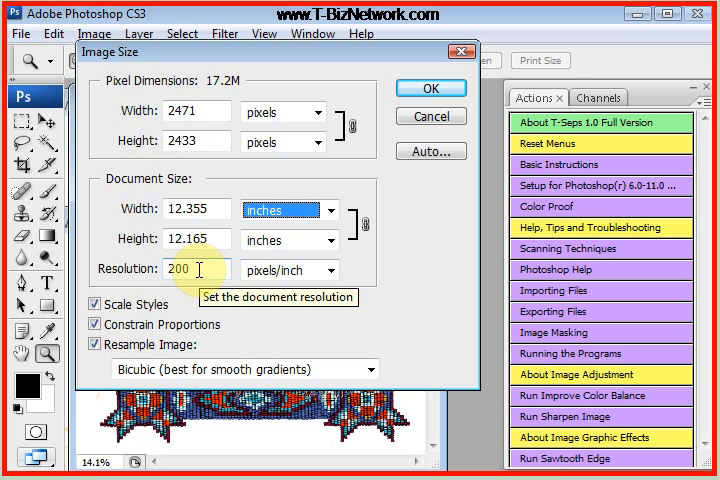
double_click(198, 270)
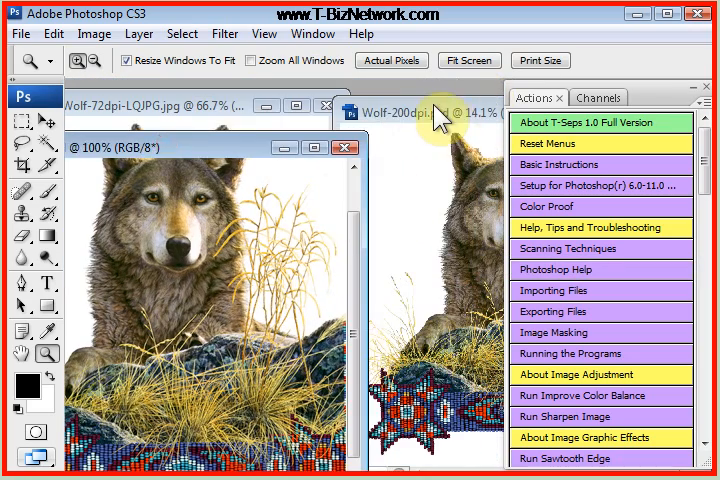
- Bring the 200 dpi wolf document forward and zoom in on the wolf's face
click(390, 112)
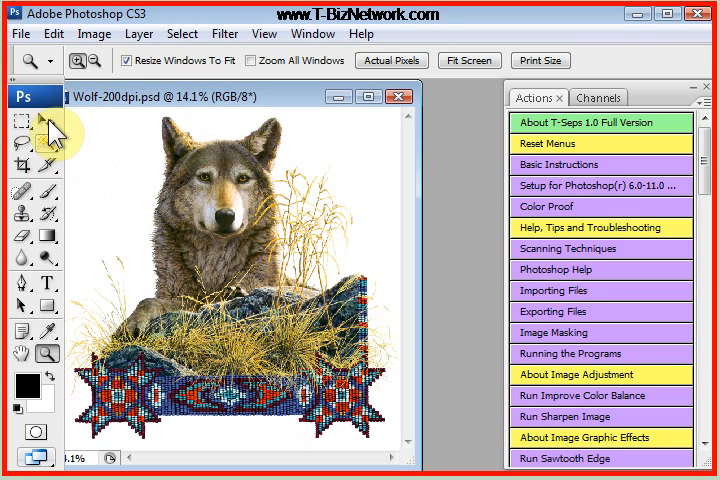
mouse_move(32, 290)
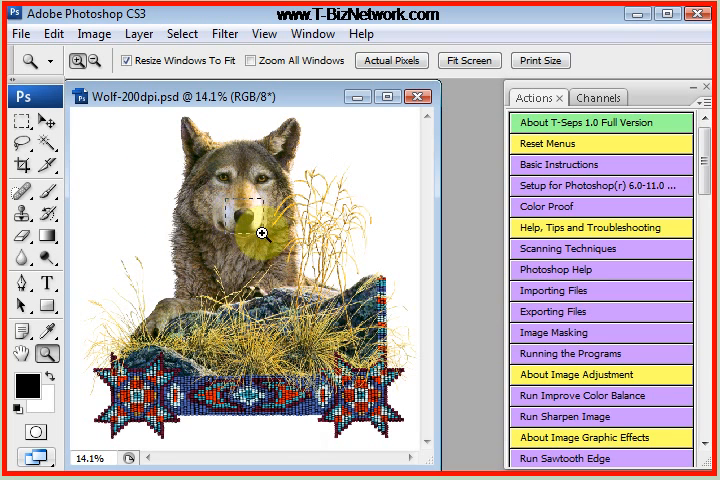
click(264, 236)
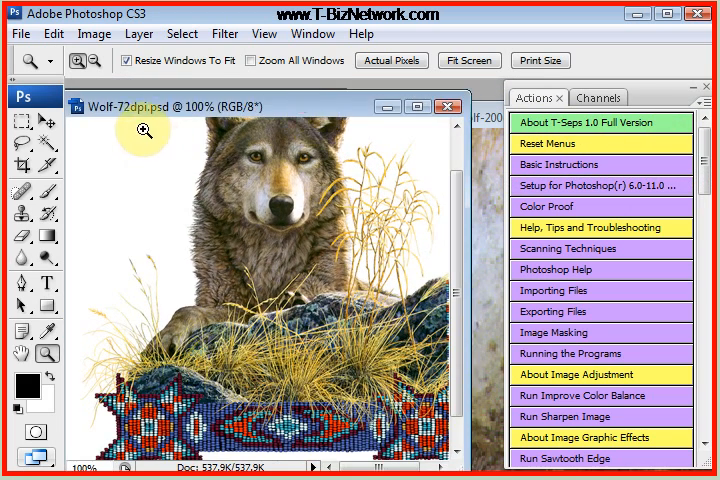
- Check the 72 dpi copy's size (6 inches wide at 72 ppi) and cancel without changes
click(92, 32)
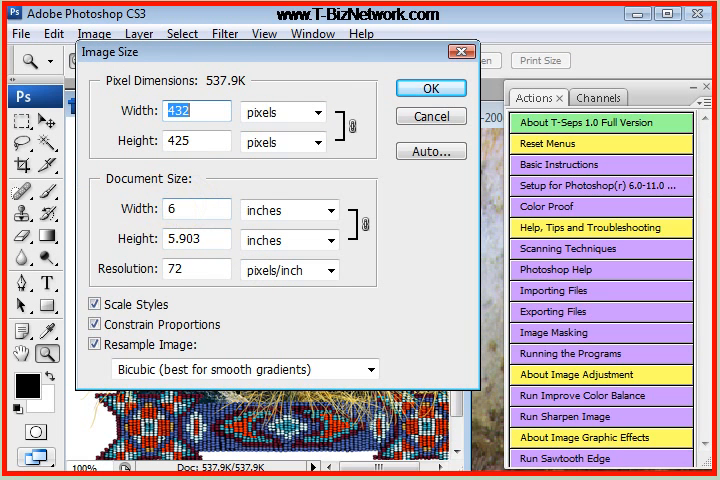
click(196, 208)
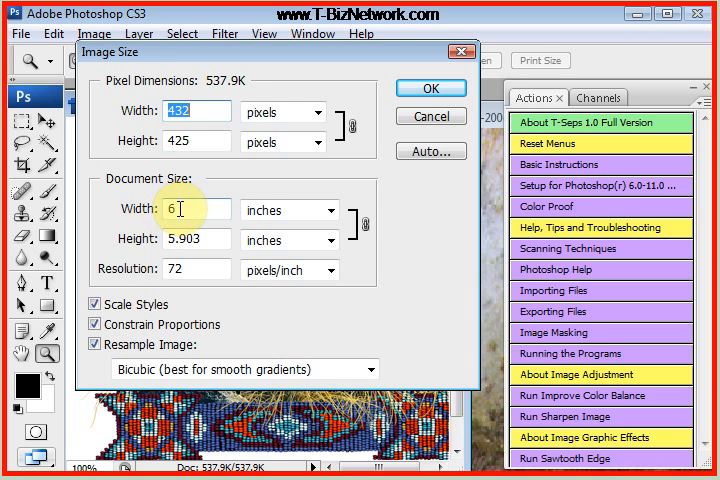
mouse_move(230, 236)
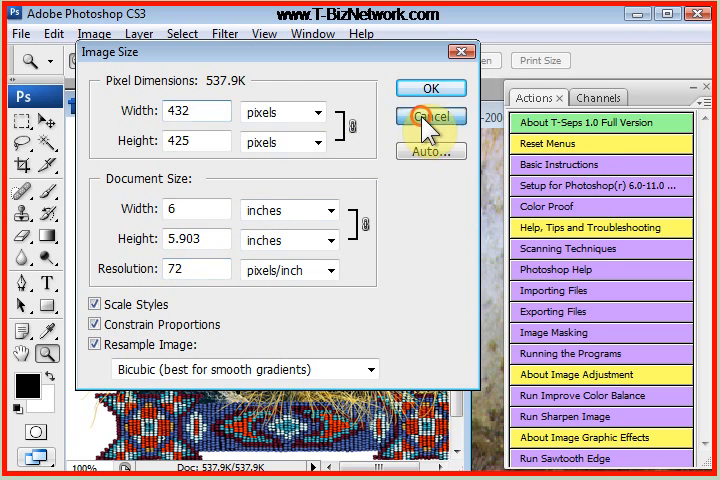
click(428, 116)
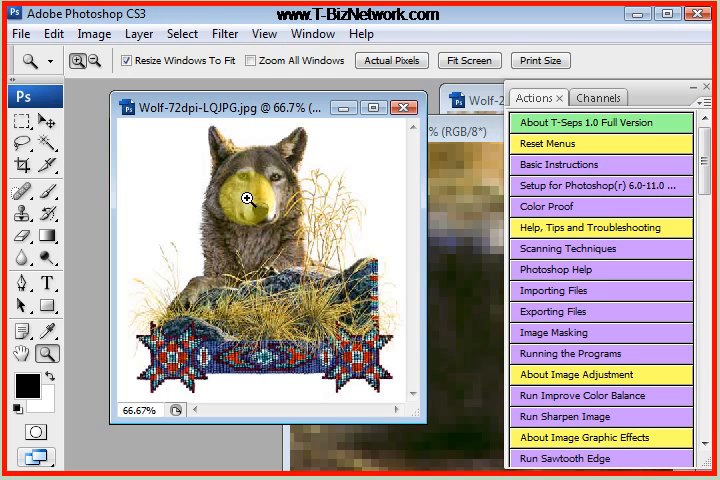
- Zoom in on the 72 dpi wolf's blocky pixels, then bring Wolf-200dpi.psd to the front
click(246, 202)
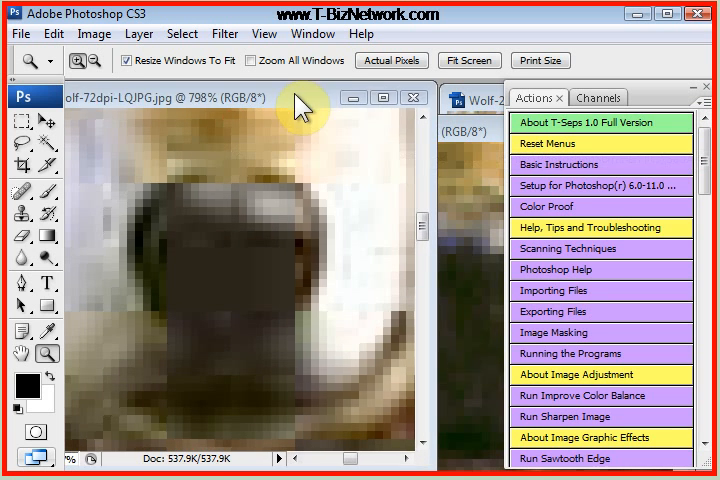
click(468, 60)
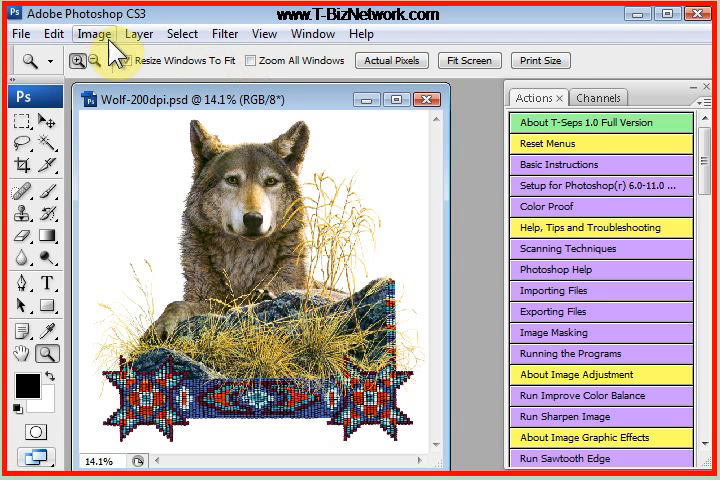
- Bring up Image > Adjustments > Curves for the 200 dpi wolf image
click(88, 32)
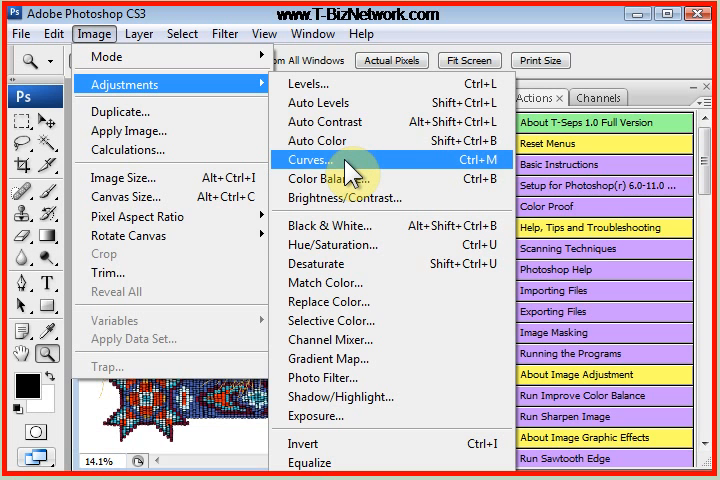
click(306, 160)
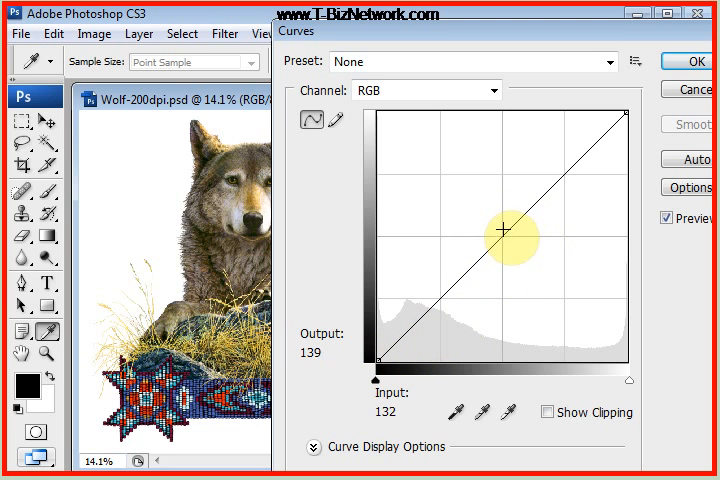
- Move the white and black points inward and bend the curve up to brighten midtones
drag(504, 230, 616, 112)
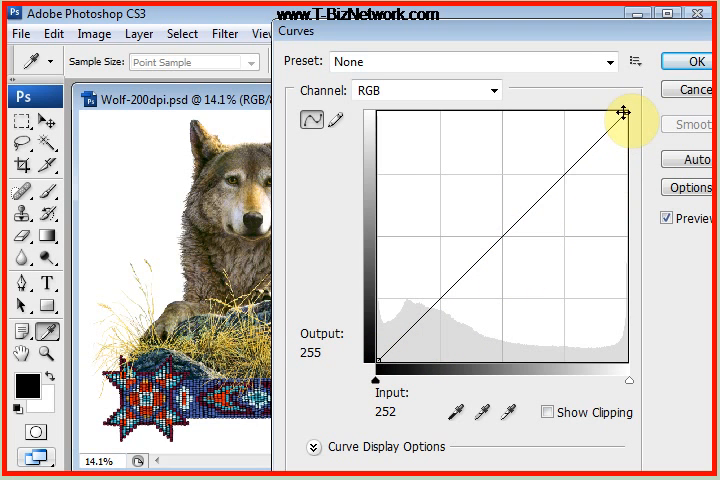
drag(616, 112, 600, 118)
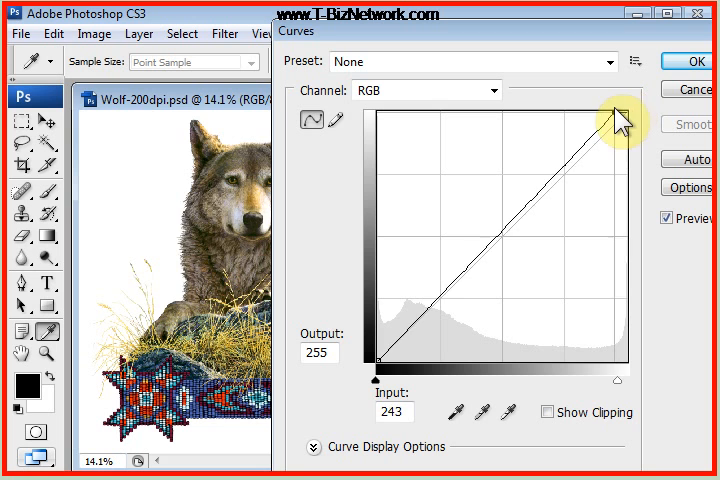
drag(616, 118, 576, 126)
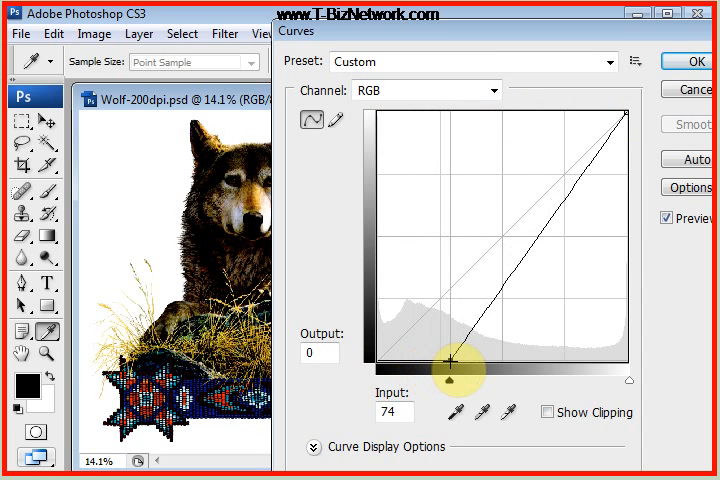
drag(450, 372, 568, 372)
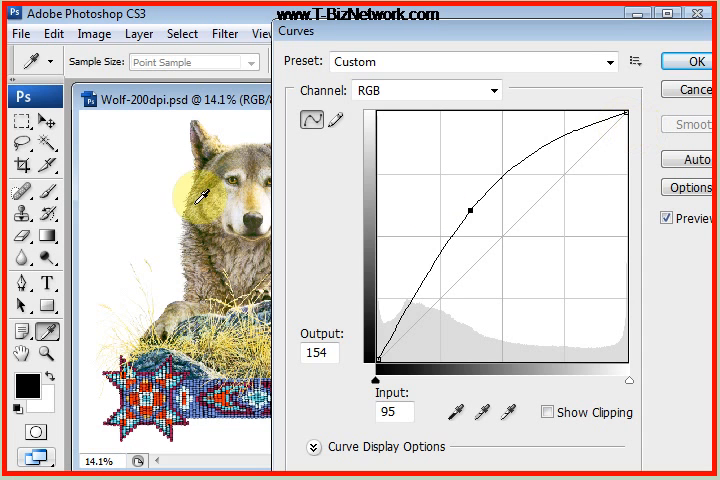
mouse_move(444, 210)
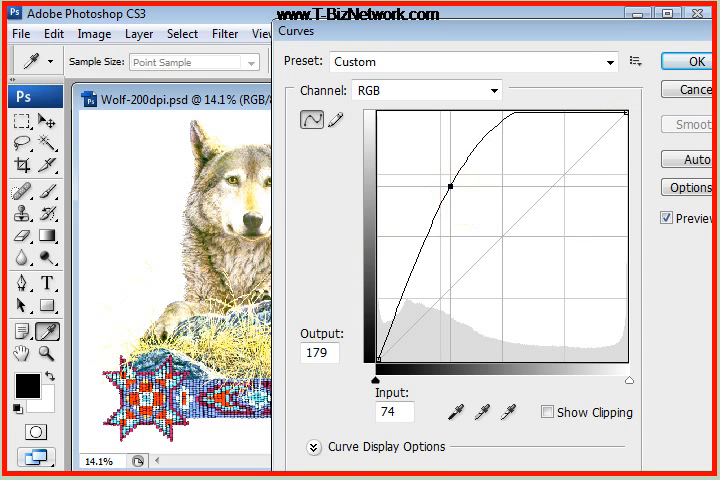
- Add a shadow point to form an S-curve and fine-tune how dark the shadows are
drag(472, 192, 512, 260)
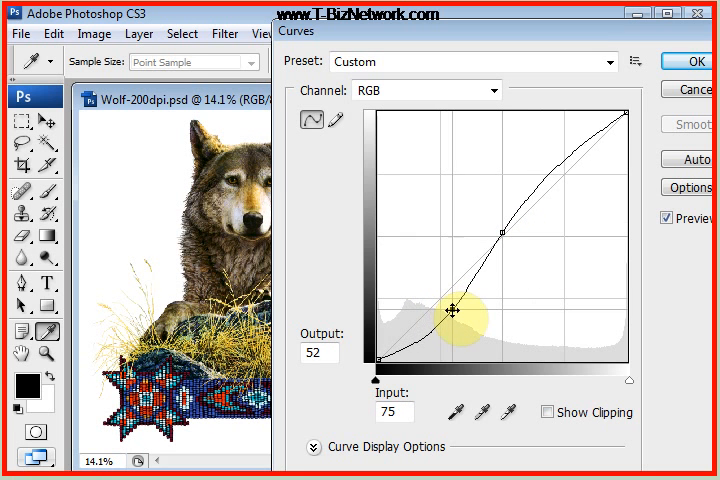
drag(452, 310, 468, 330)
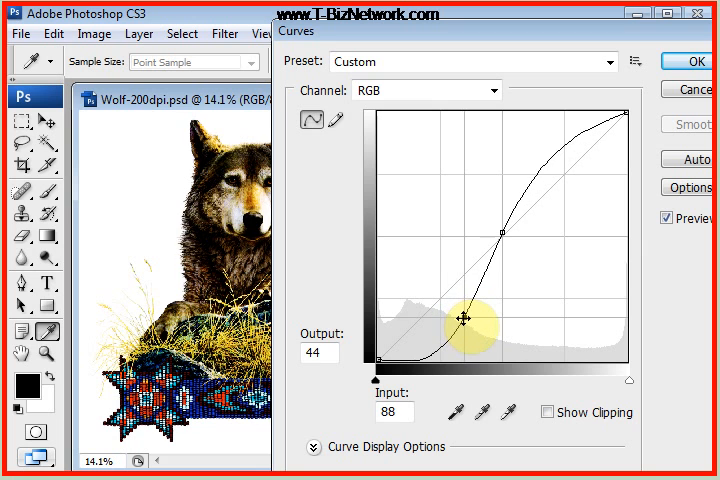
drag(464, 320, 452, 314)
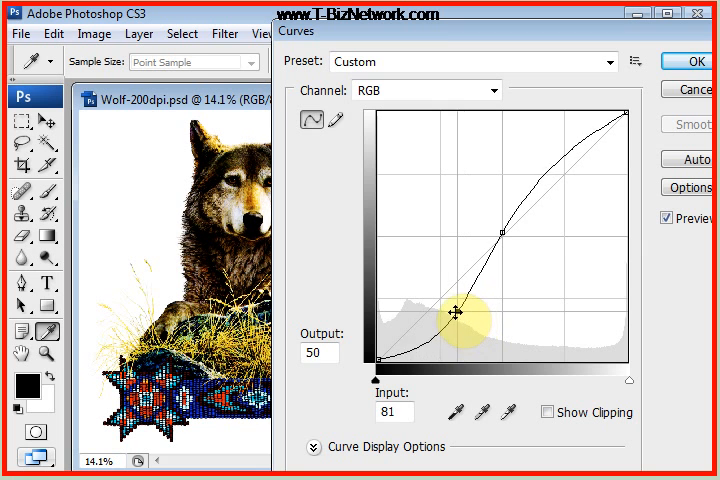
drag(456, 312, 438, 298)
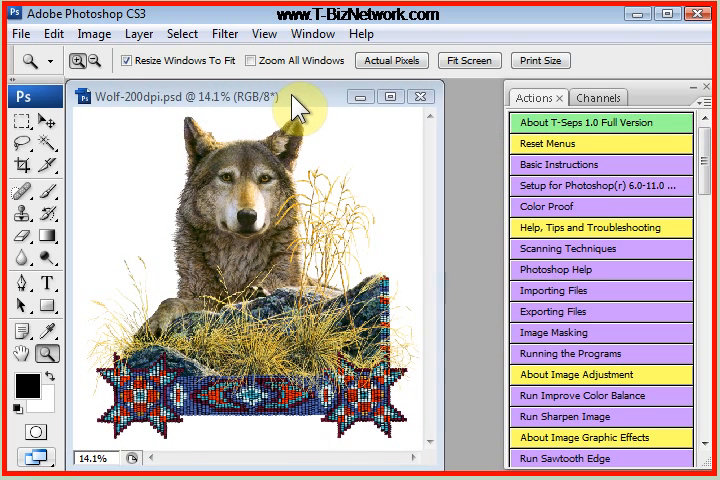
mouse_move(418, 274)
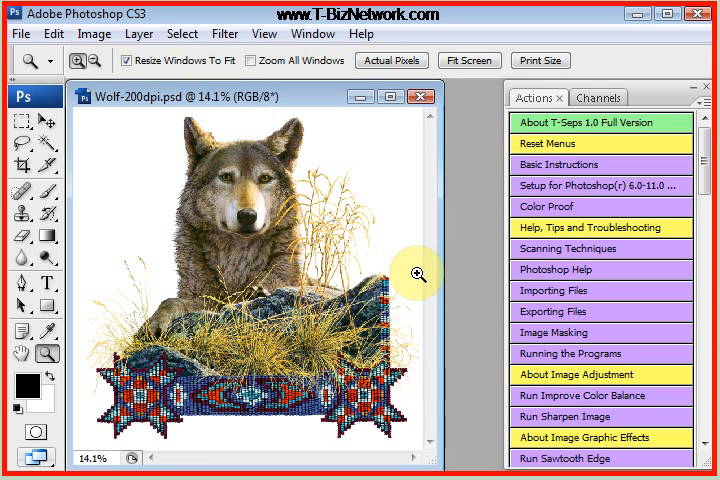
mouse_move(264, 154)
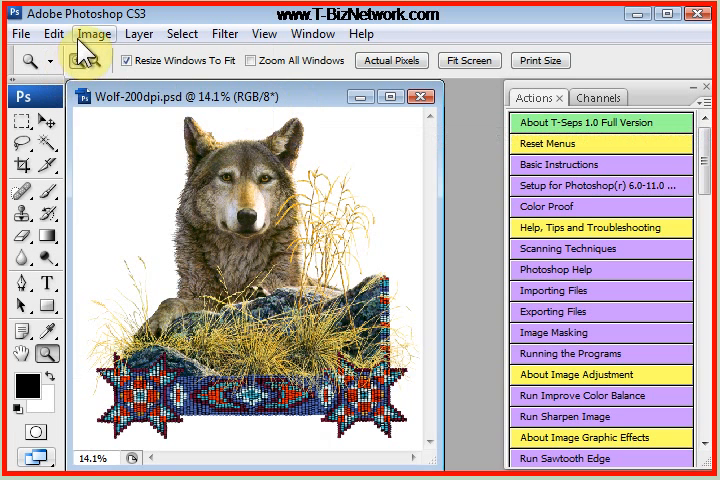
- Reopen Curves, shape a gentle contrast-boosting S-curve and toggle Preview to compare
click(94, 32)
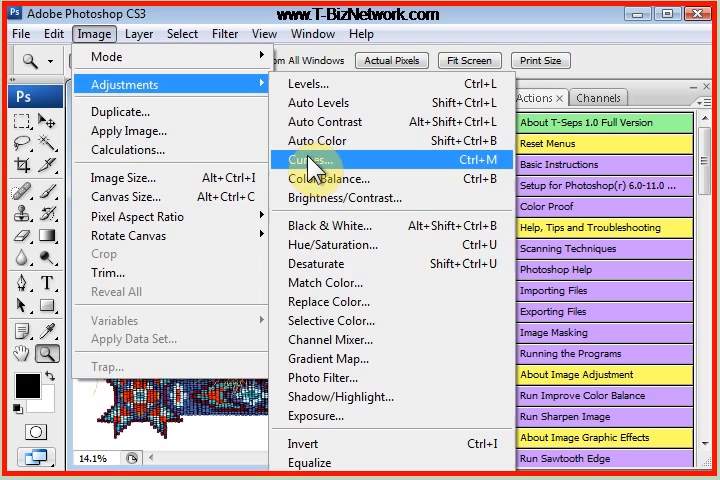
click(310, 154)
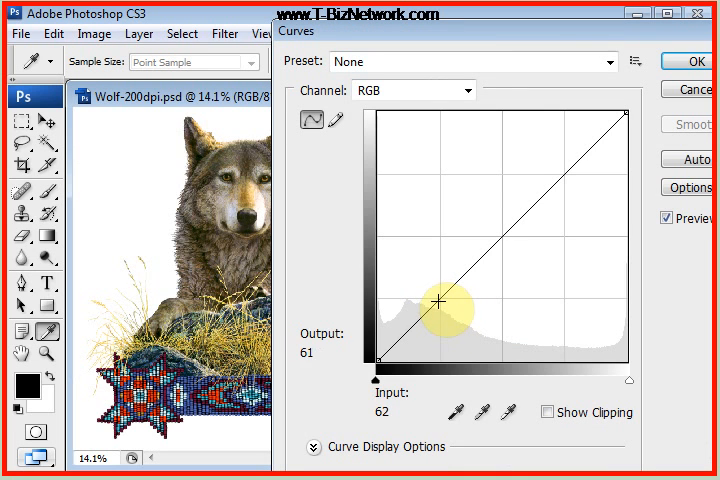
drag(444, 304, 452, 312)
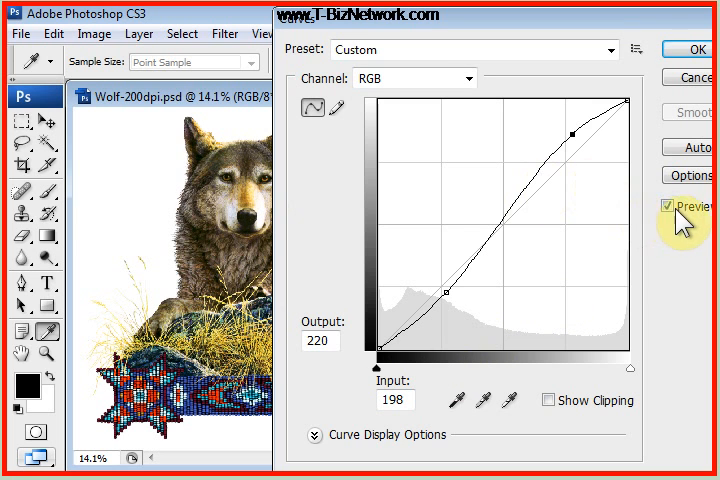
click(668, 206)
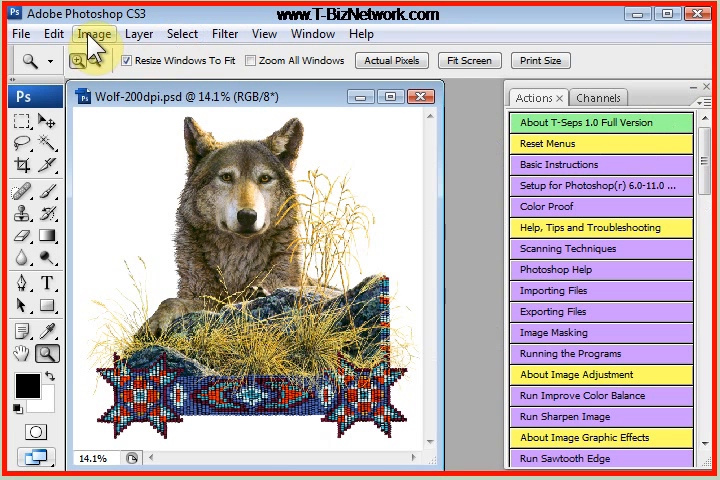
- Dismiss the Layer menu unused and switch to the Lasso tool for freehand selections
click(154, 32)
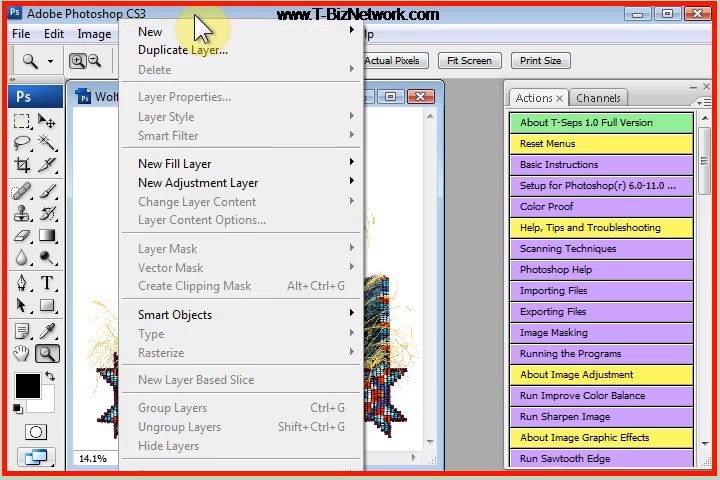
click(96, 36)
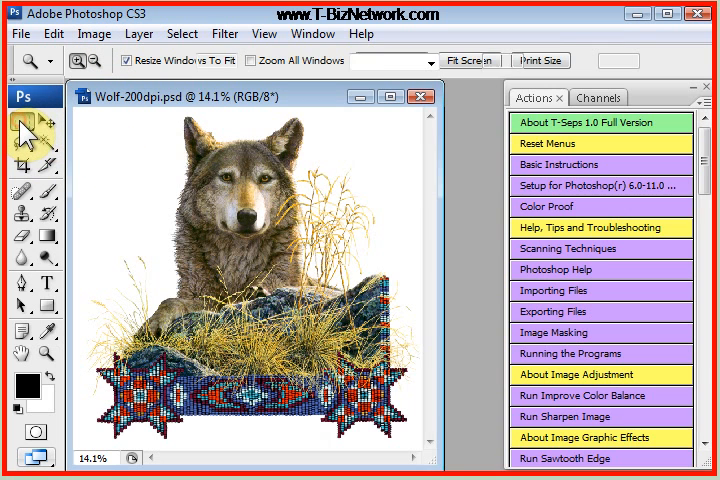
click(16, 132)
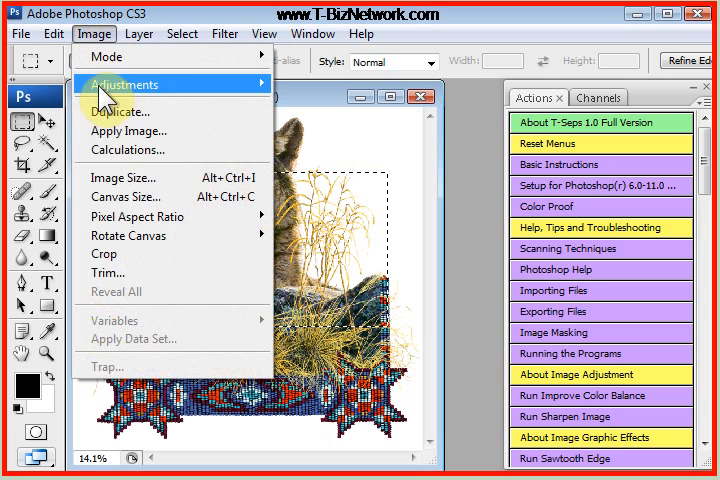
- Raise the Curves midtones to lighten only the selected area around the wolf's head
click(128, 88)
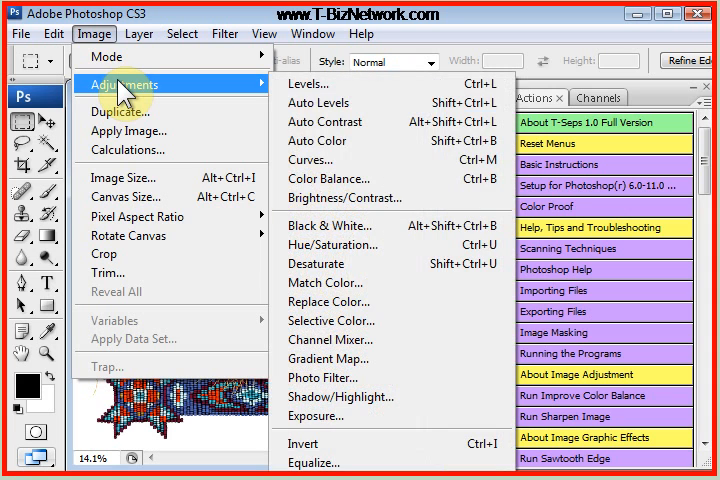
click(312, 160)
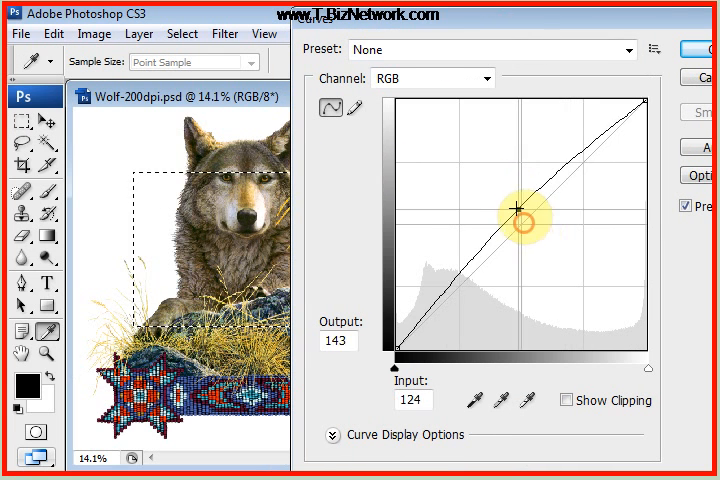
drag(512, 228, 556, 278)
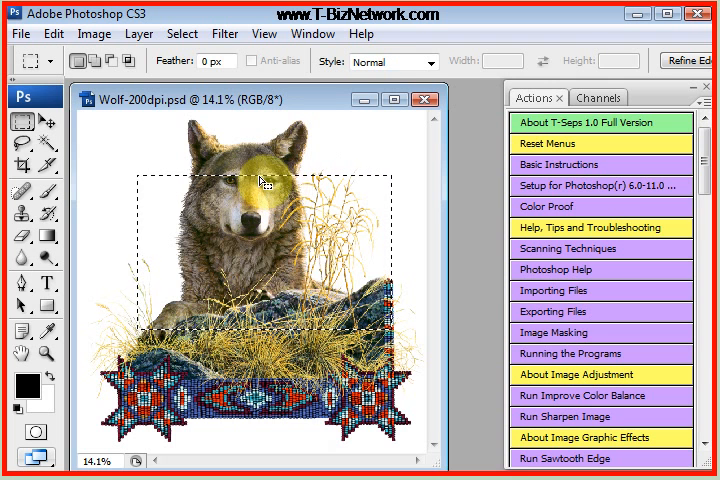
- Deselect the rectangular selection around the wolf's head via Select > Deselect
click(182, 32)
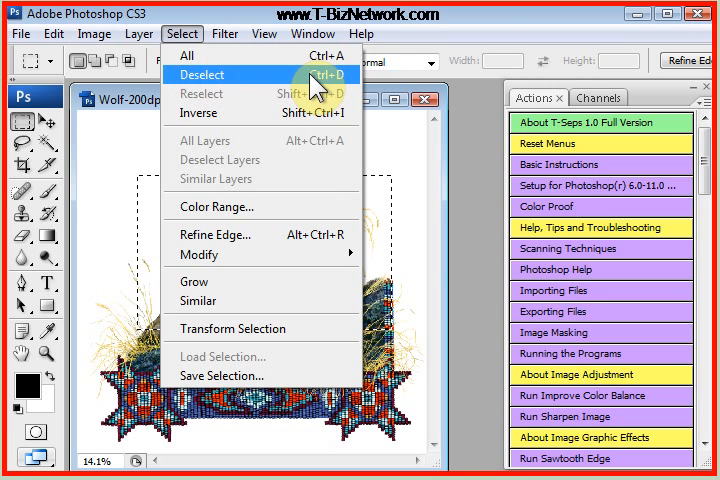
click(200, 74)
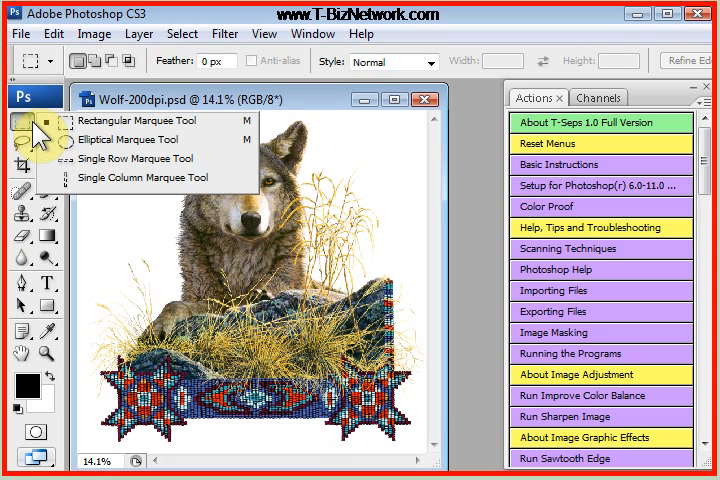
mouse_move(130, 148)
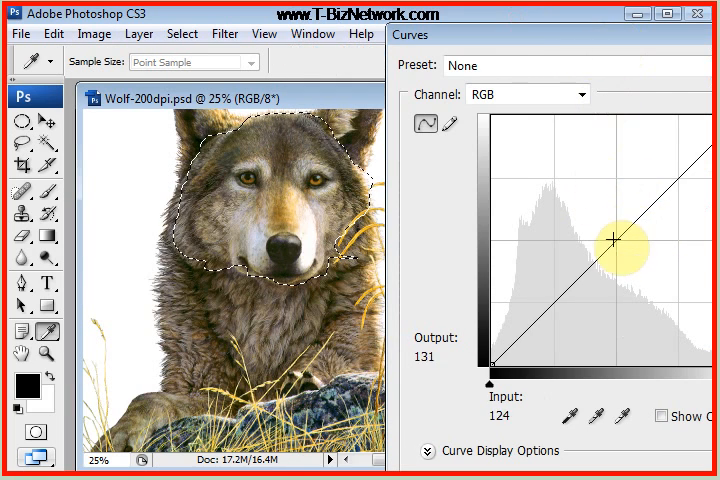
- Reshape the Curves line upward to lighten the tones of the lassoed wolf face
drag(620, 242, 580, 192)
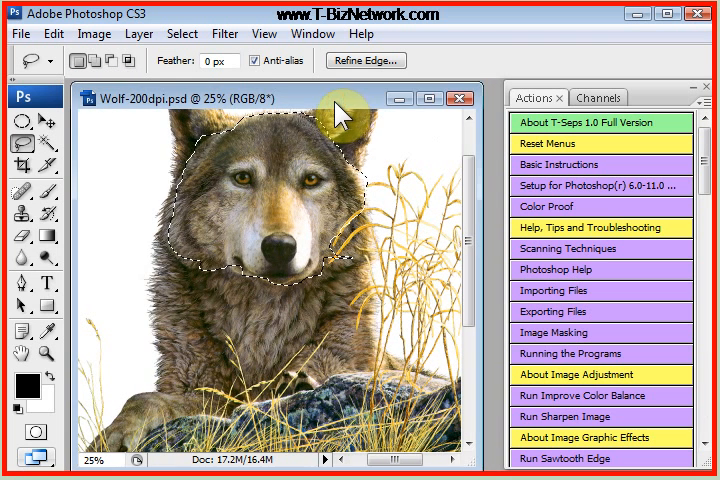
mouse_move(458, 96)
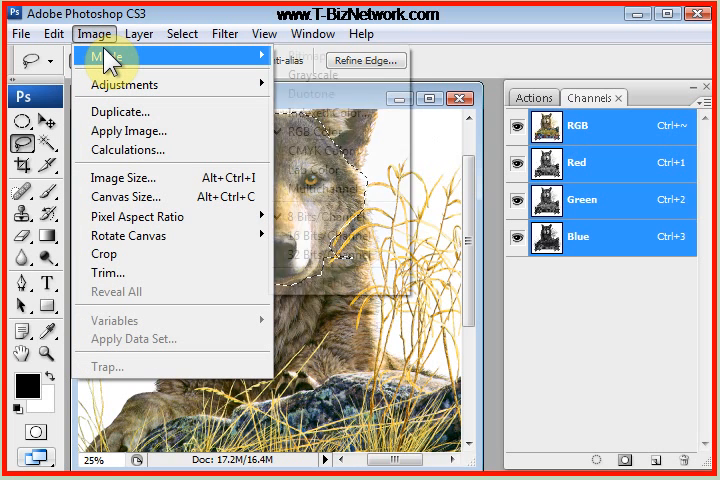
- Convert Wolf-200dpi to CMYK Color, then back to RGB Color via Image > Mode
click(110, 56)
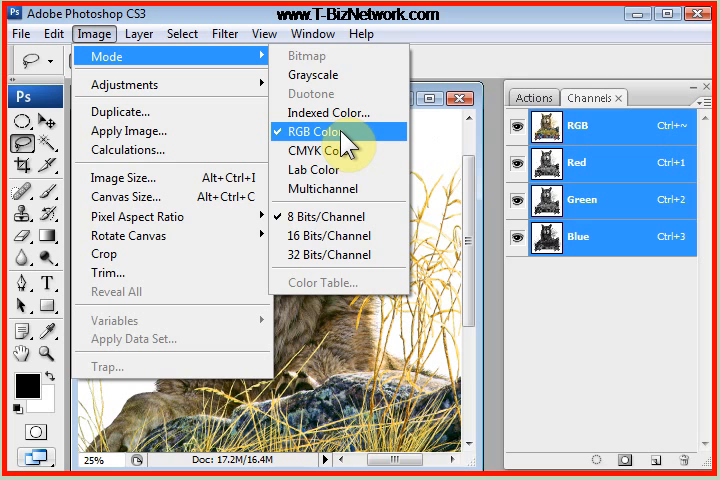
mouse_move(320, 140)
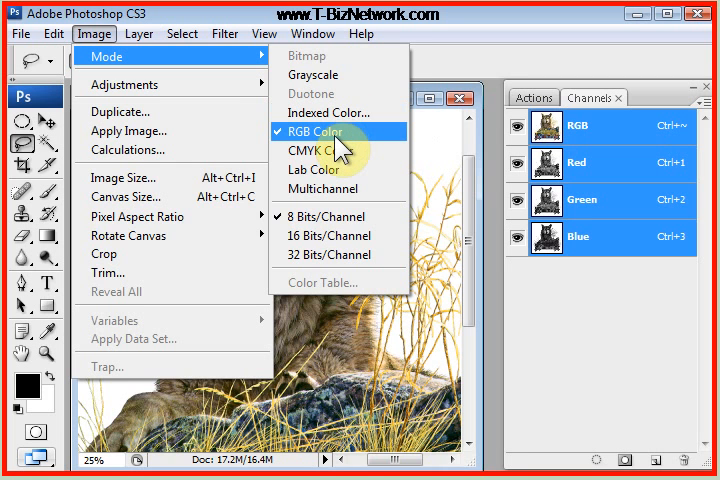
mouse_move(328, 148)
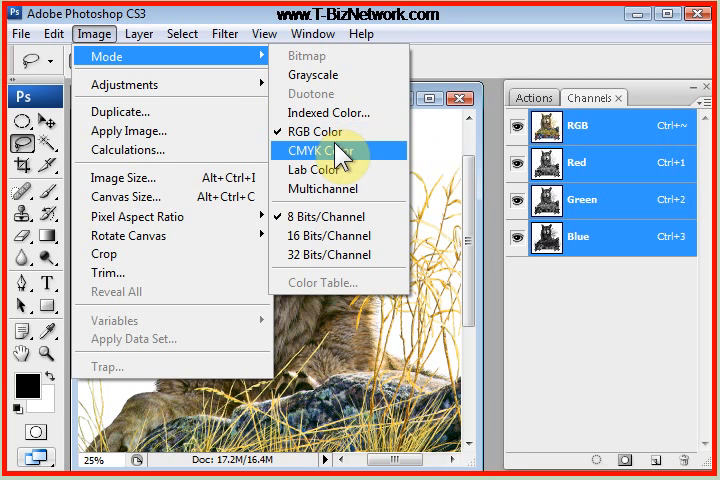
click(310, 150)
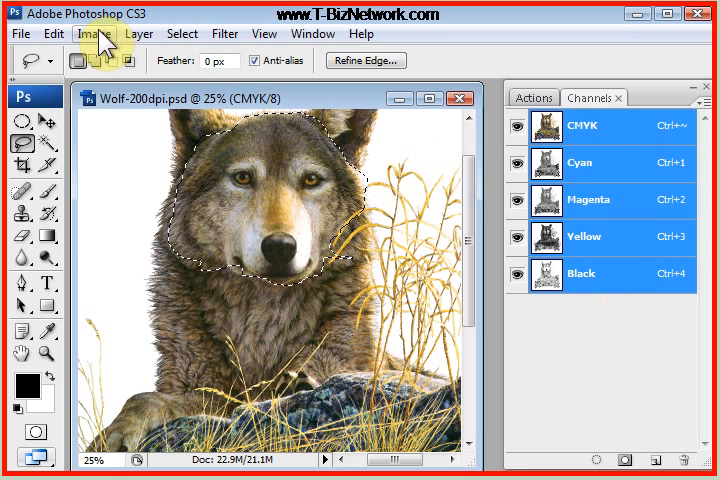
click(100, 36)
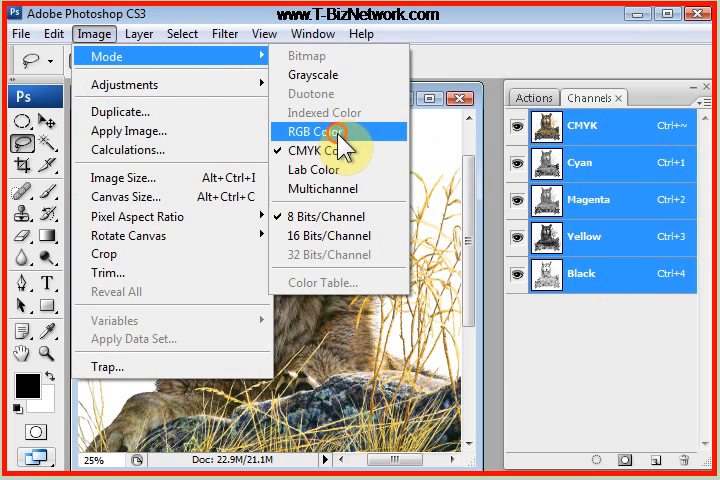
click(312, 132)
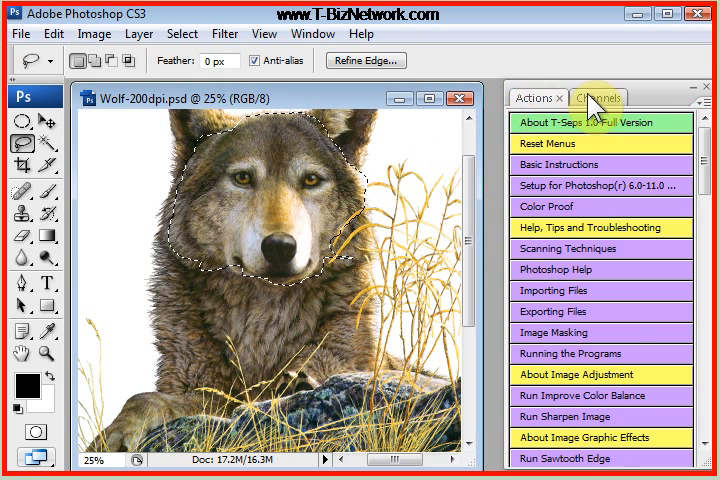
- Show the Channels tab, then display the History and Info palettes from the Window menu
click(612, 96)
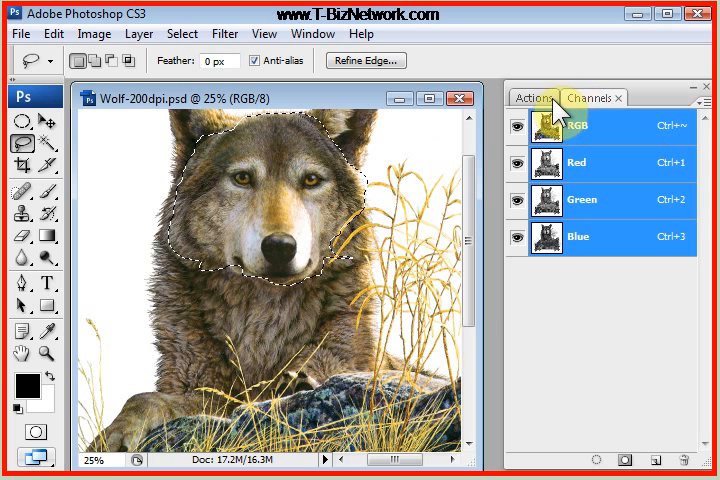
mouse_move(312, 28)
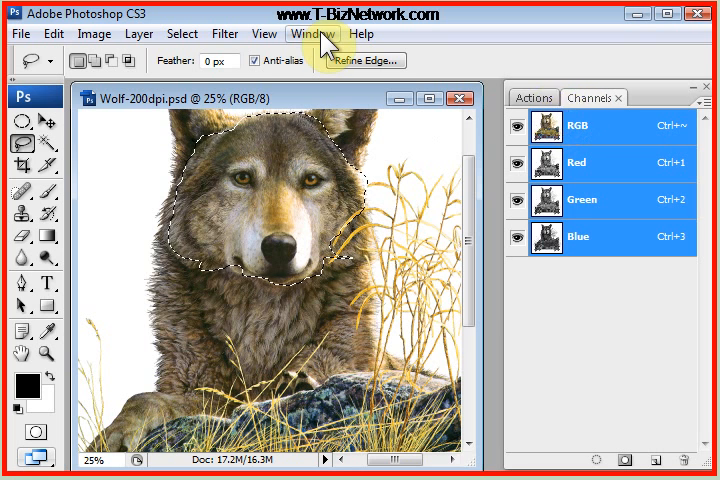
click(316, 34)
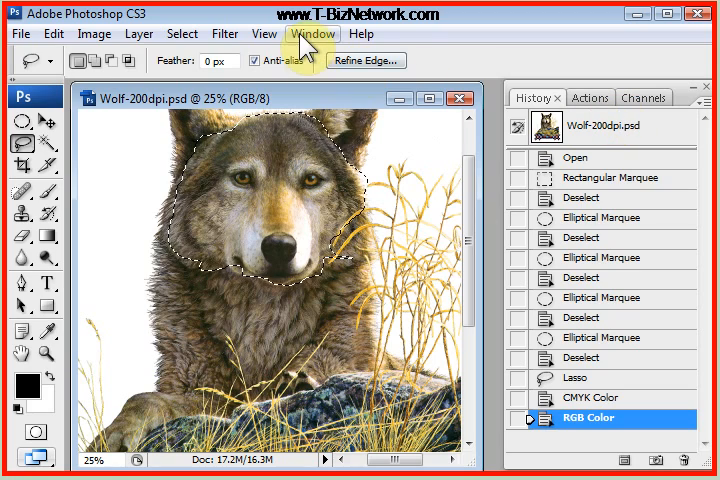
click(292, 32)
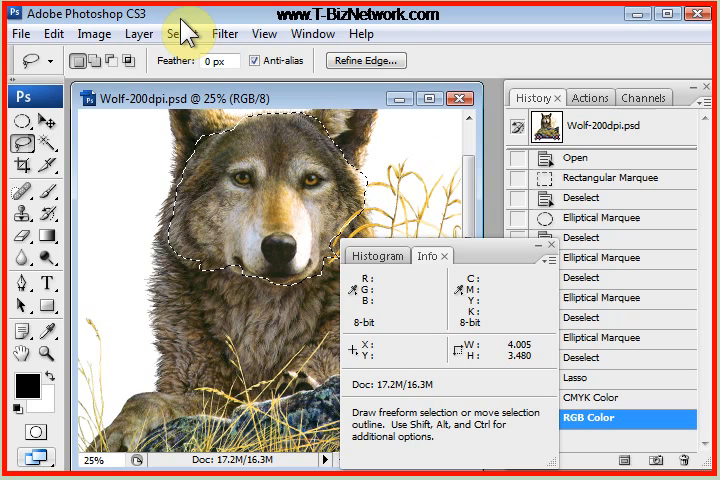
mouse_move(304, 36)
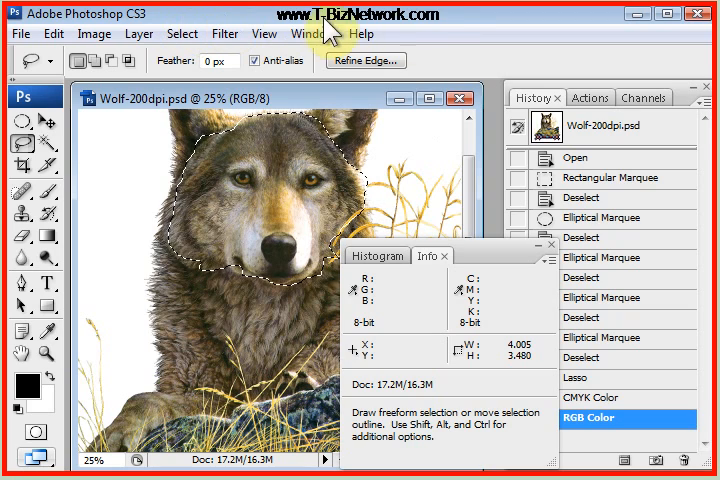
mouse_move(476, 262)
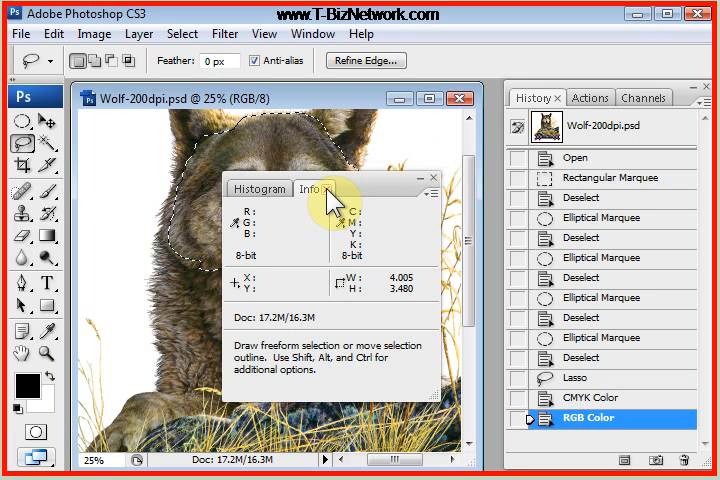
mouse_move(300, 210)
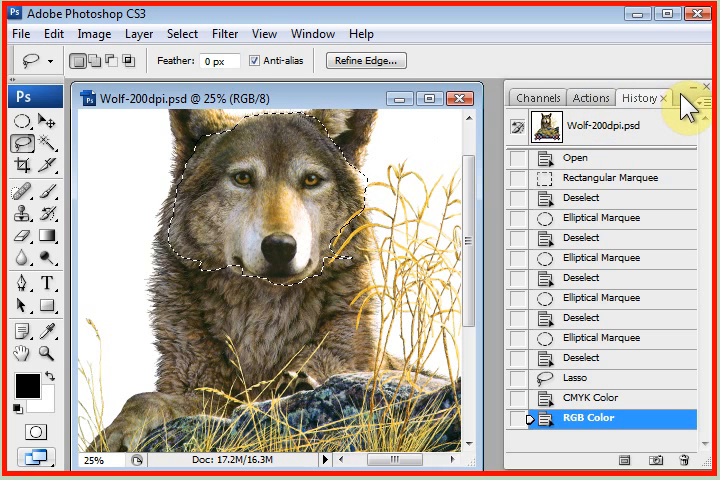
- Collapse the Channels, Actions and History panel group down to its tabs
click(690, 96)
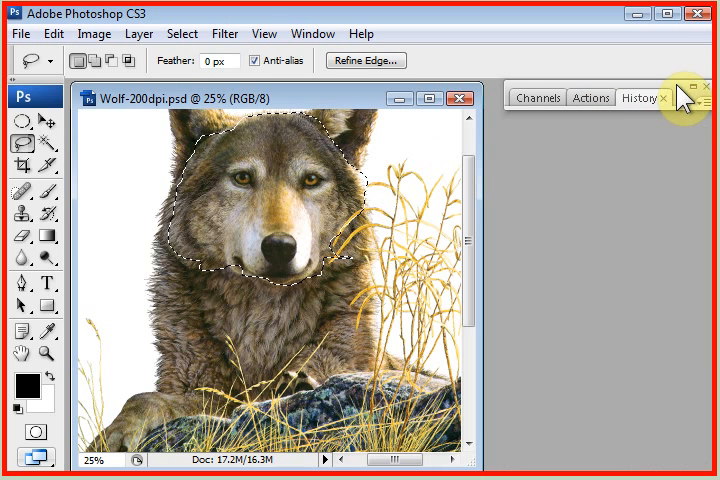